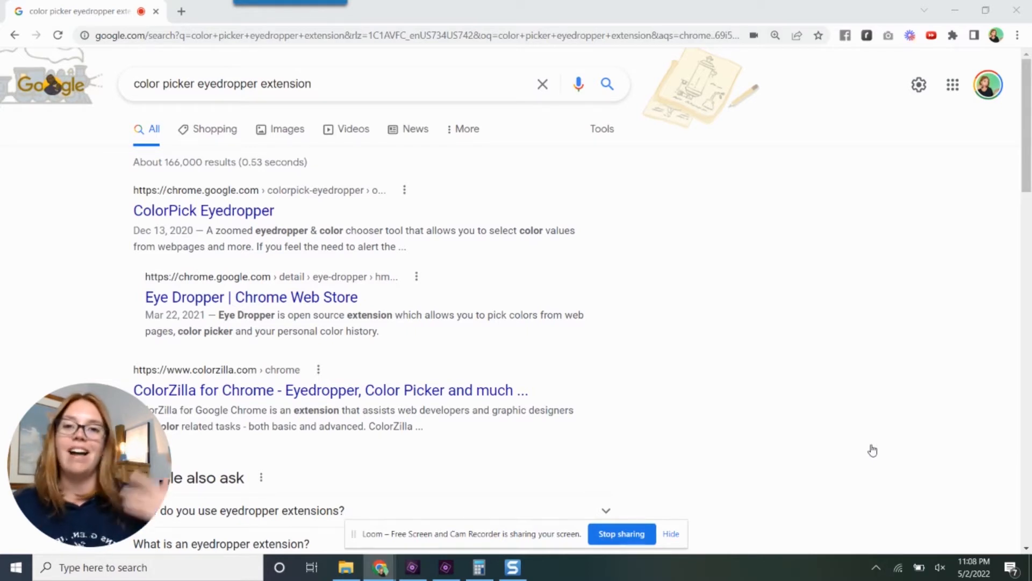
mouse_move(823, 257)
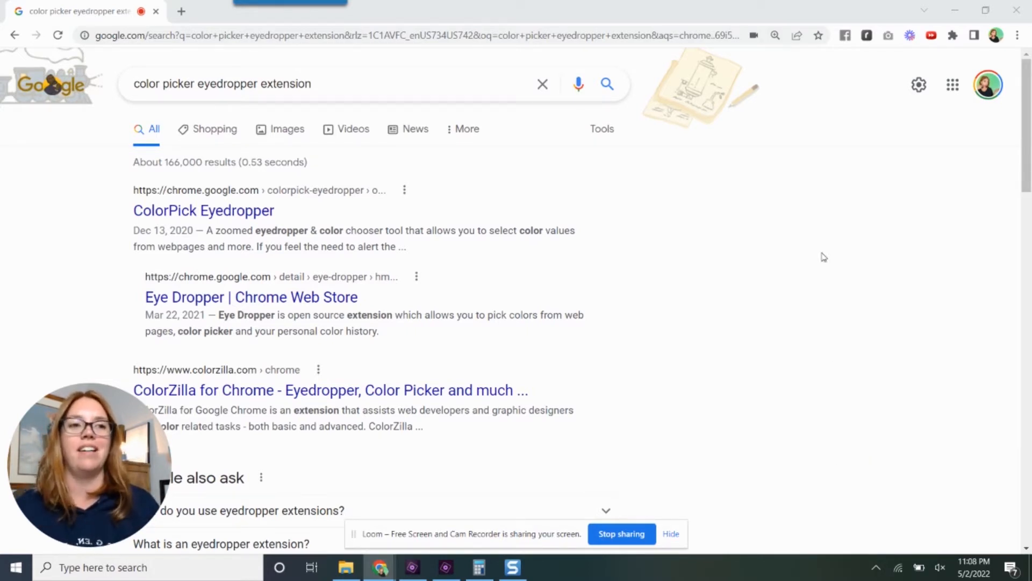
mouse_move(833, 53)
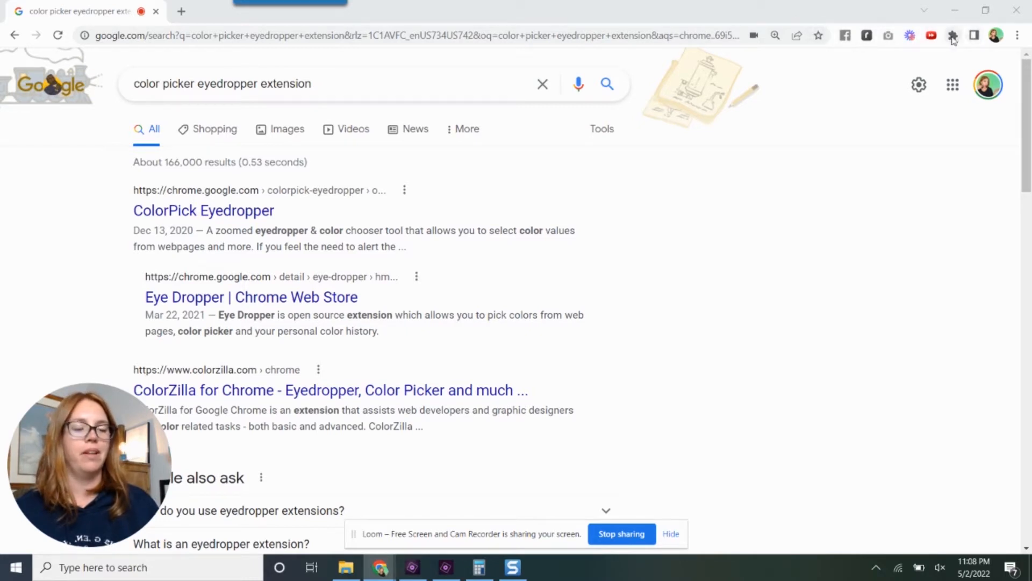
mouse_move(953, 36)
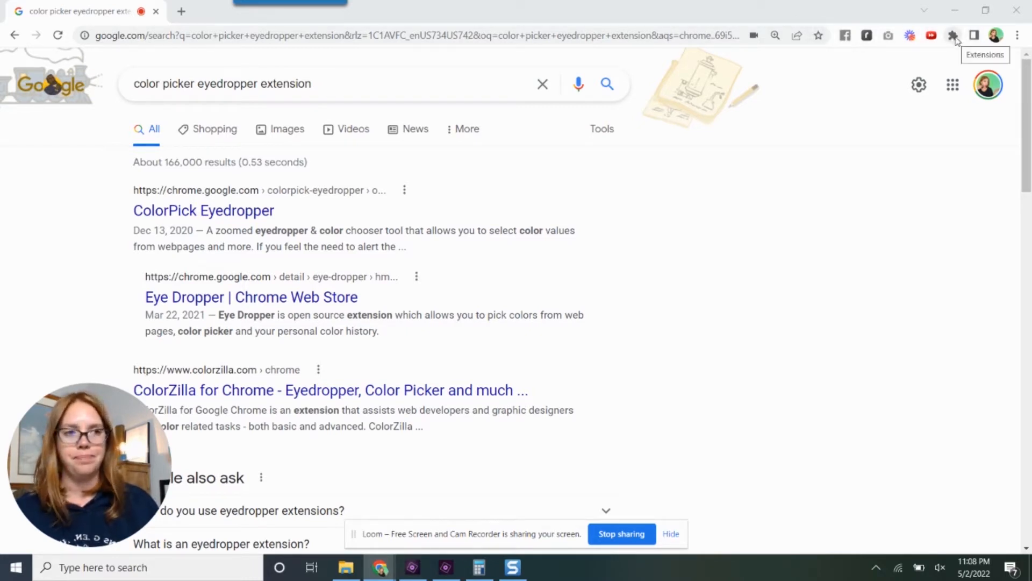
Launch the ColorPick Eyedropper from the Extensions menu over the Google results page.
click(952, 36)
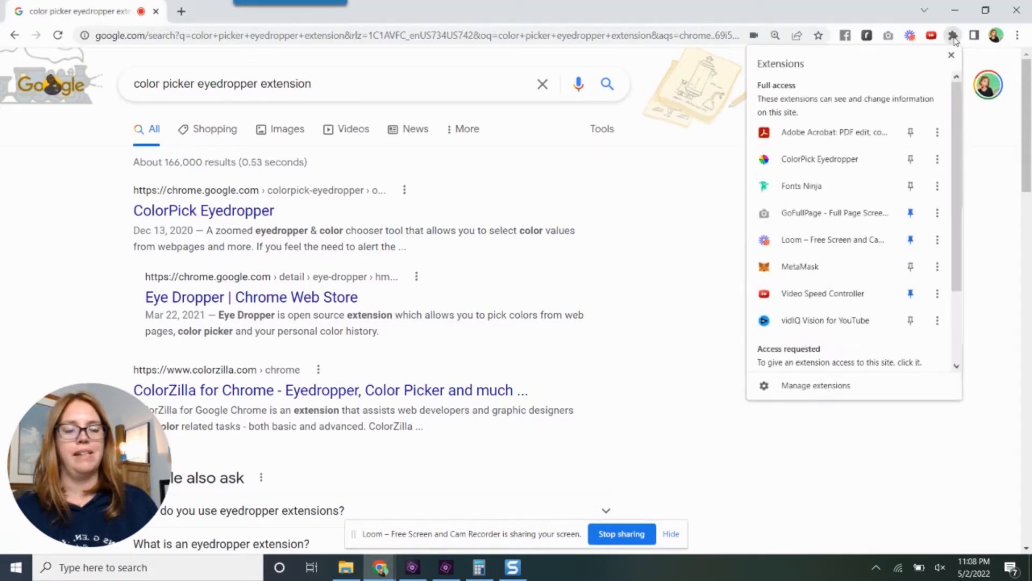
mouse_move(820, 159)
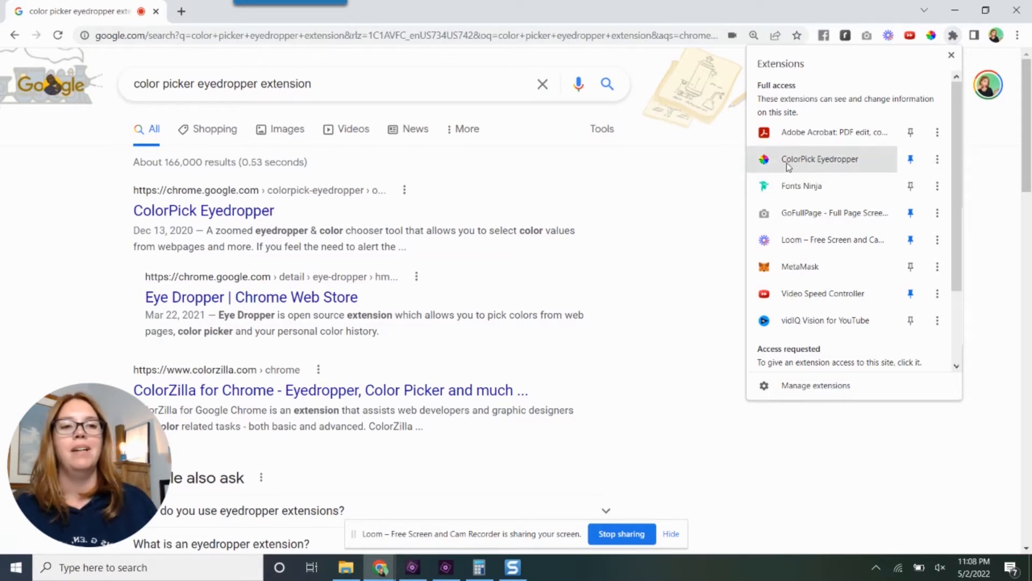
mouse_move(821, 162)
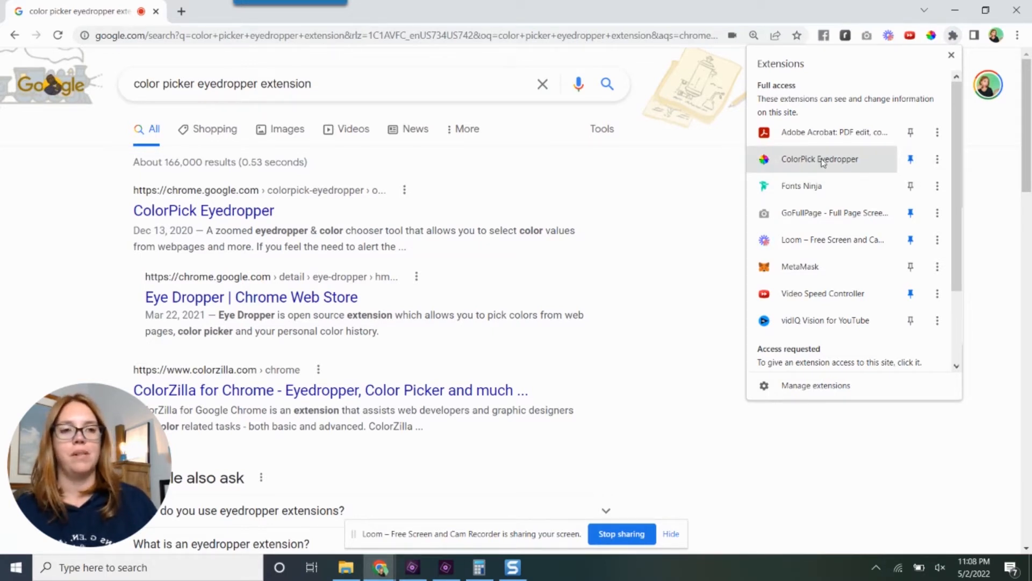
mouse_move(820, 159)
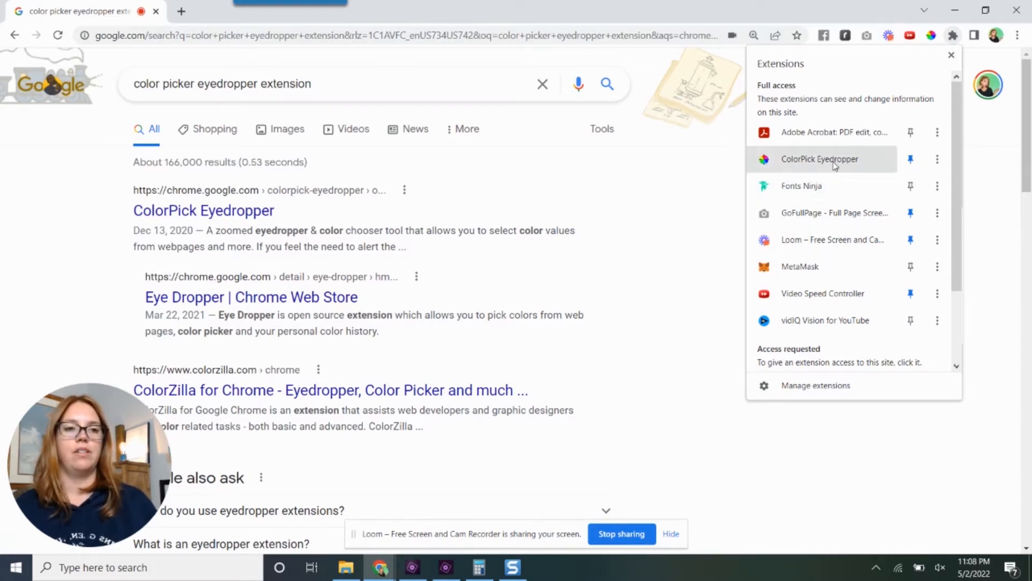
click(820, 159)
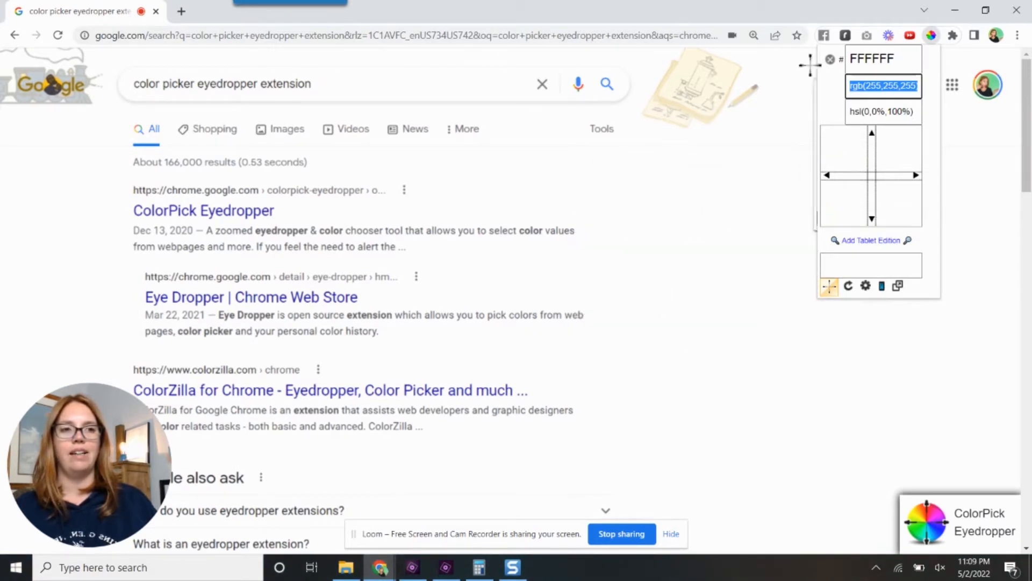
Close the eyedropper panel and restart it to sample the page again.
click(832, 58)
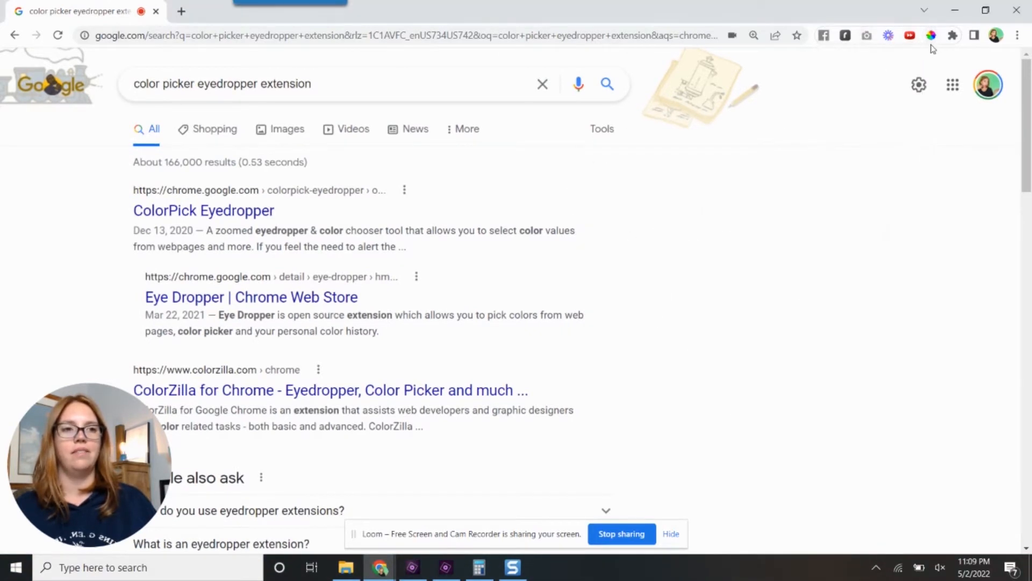
click(931, 35)
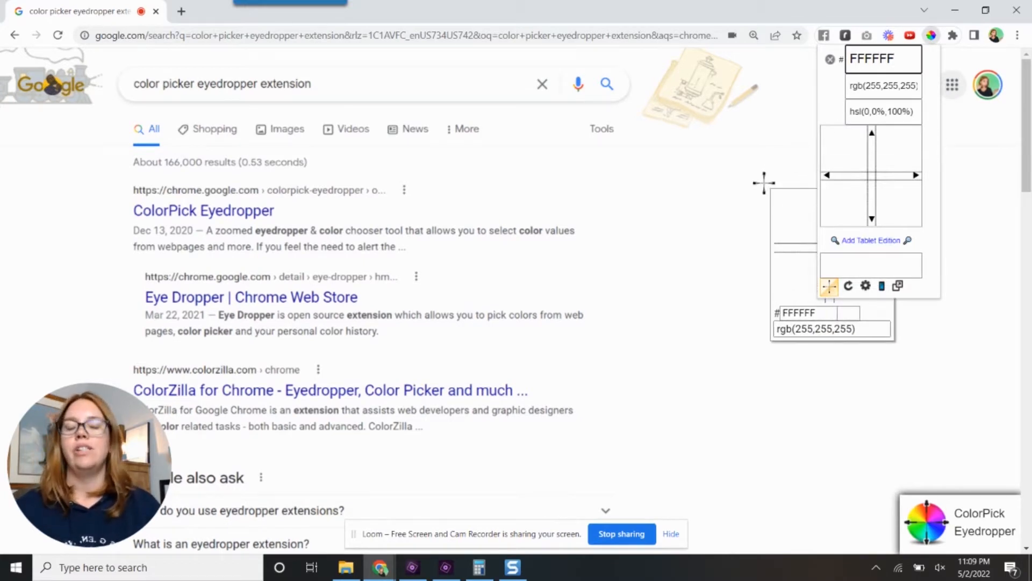
mouse_move(320, 178)
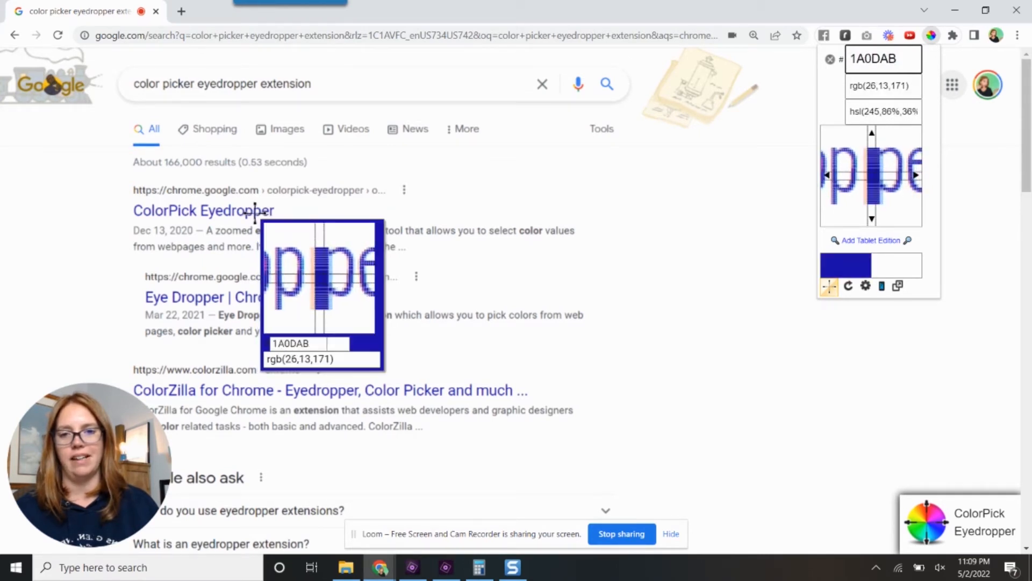
mouse_move(323, 276)
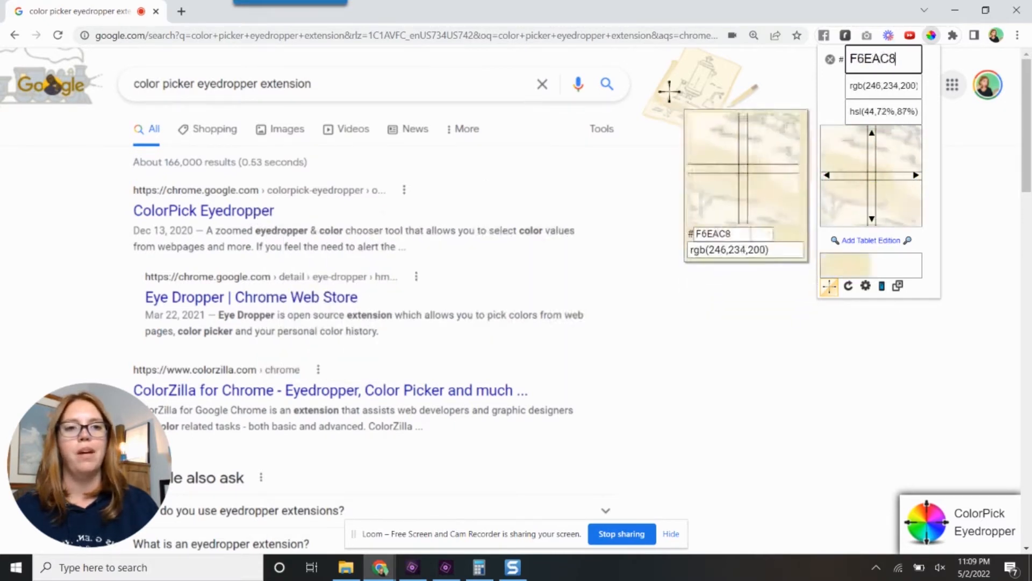
mouse_move(664, 83)
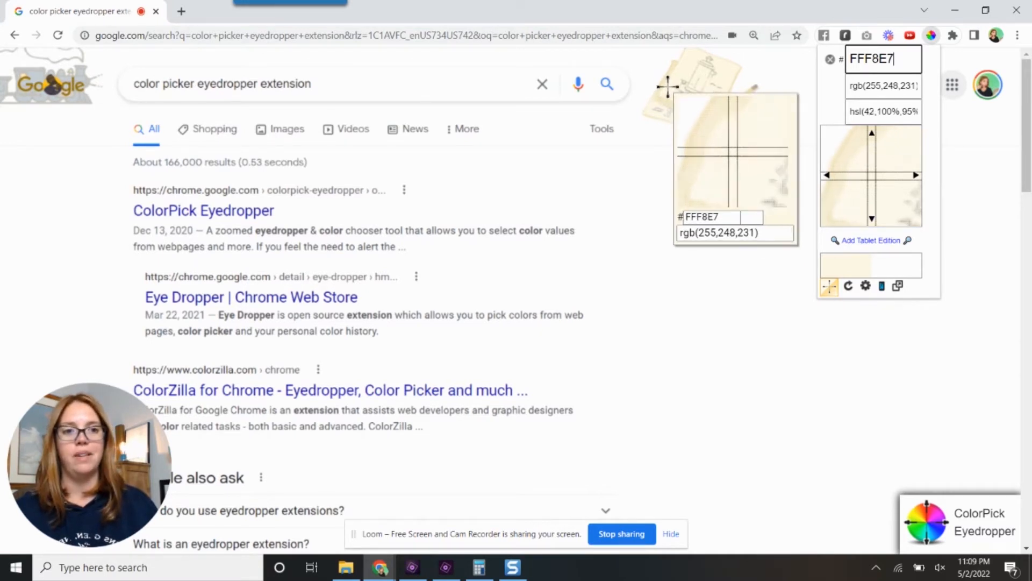
mouse_move(664, 81)
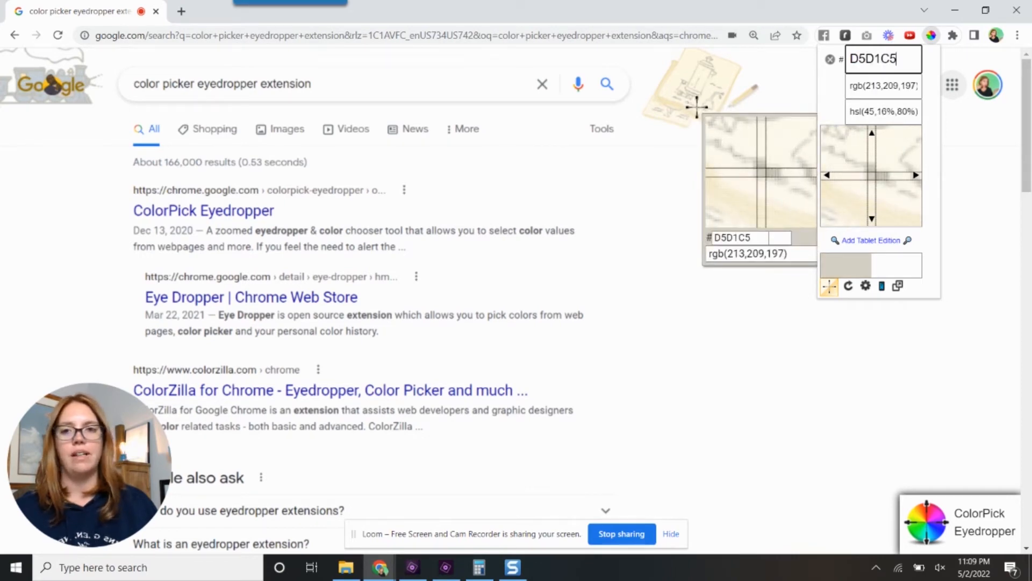
mouse_move(67, 75)
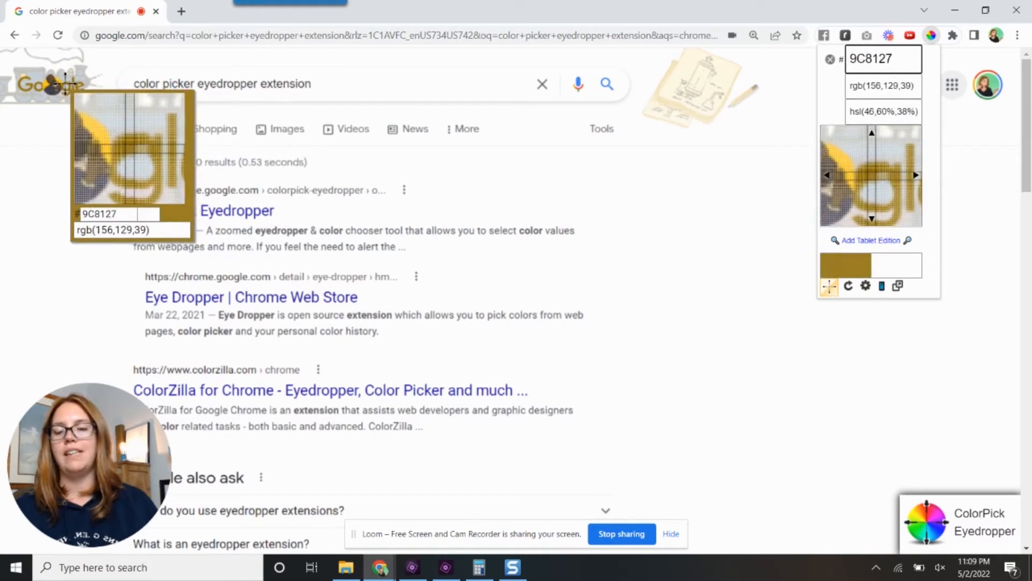
mouse_move(53, 89)
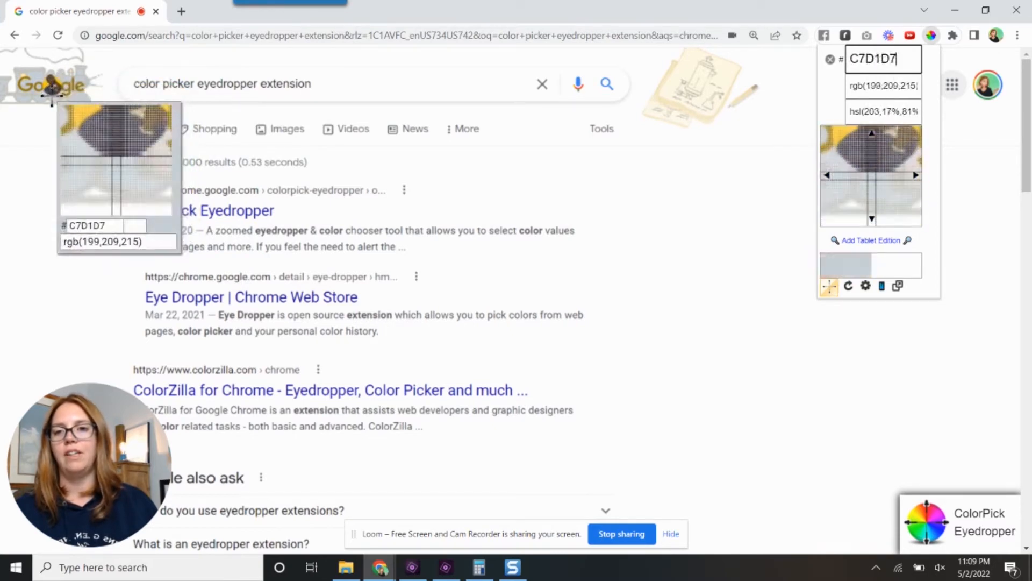
mouse_move(53, 86)
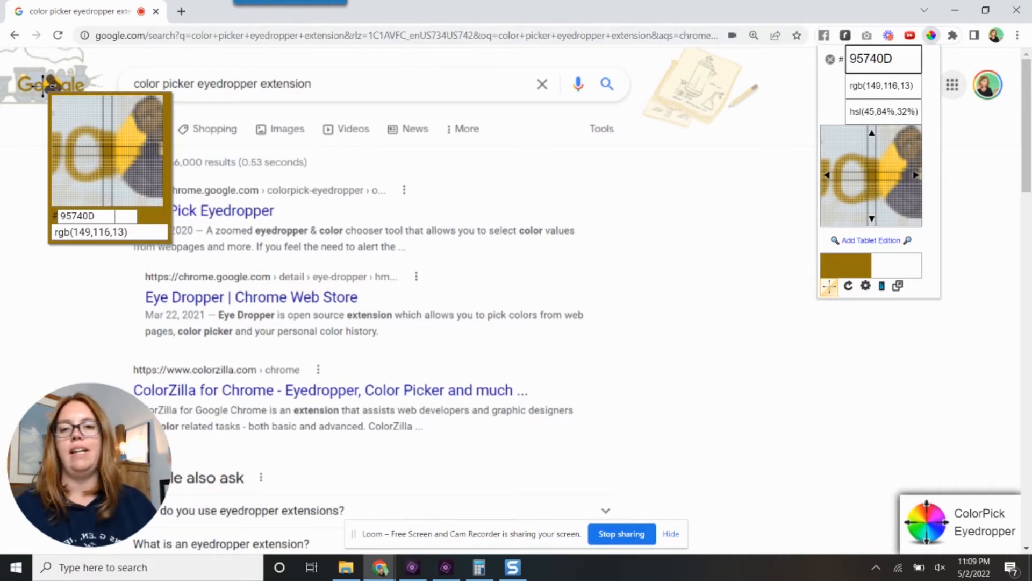
mouse_move(115, 152)
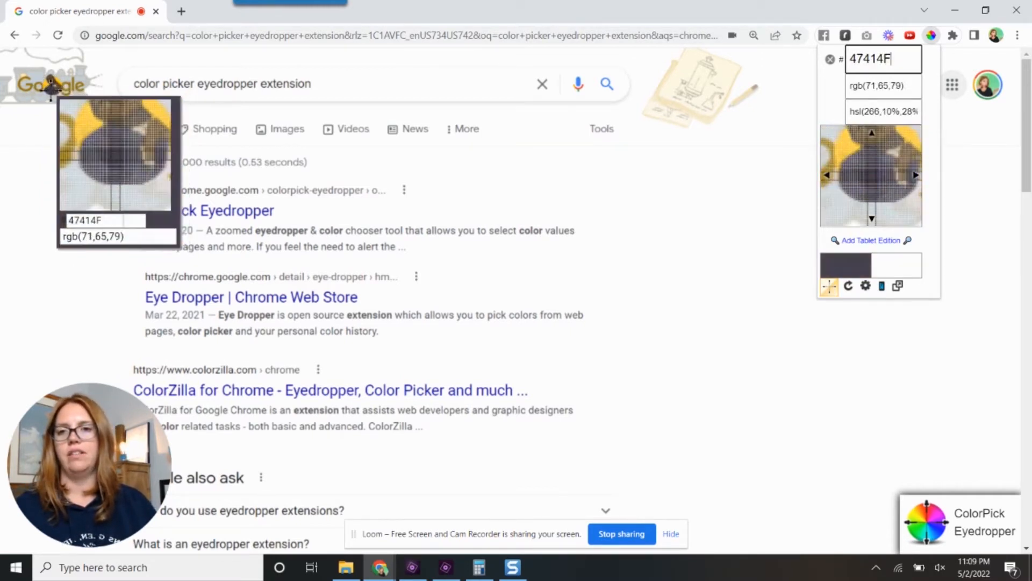
mouse_move(59, 86)
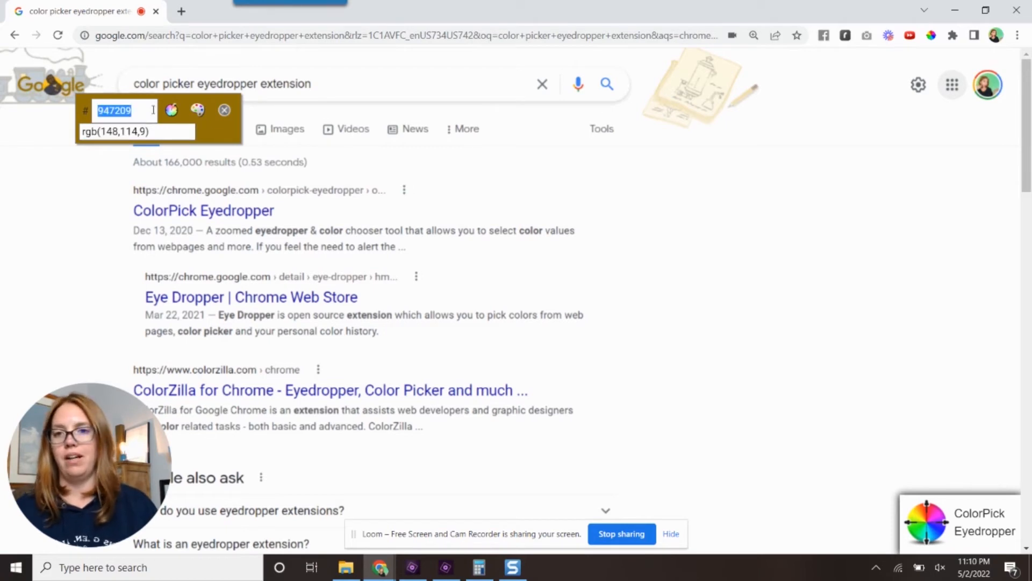
mouse_move(171, 110)
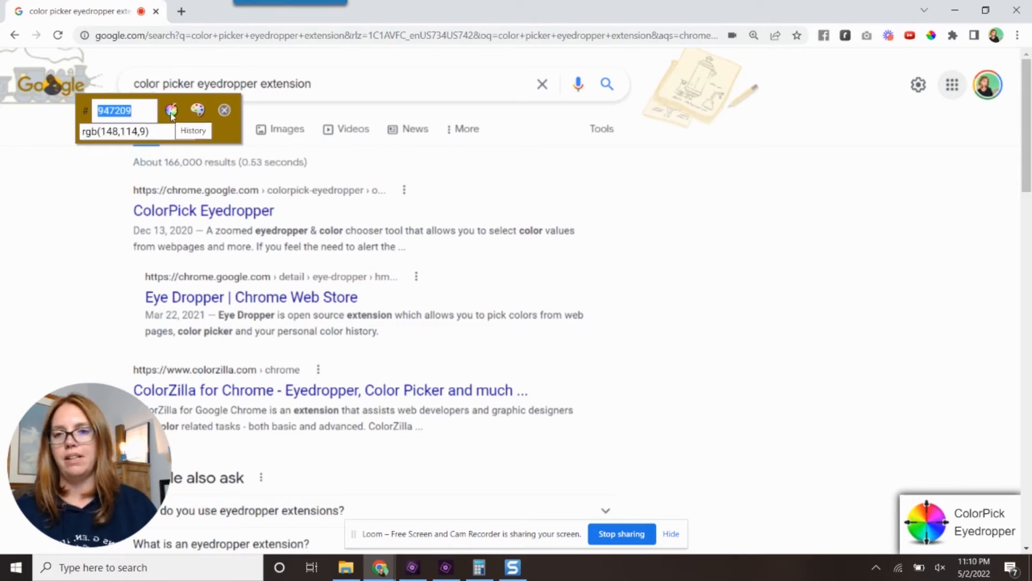
mouse_move(198, 109)
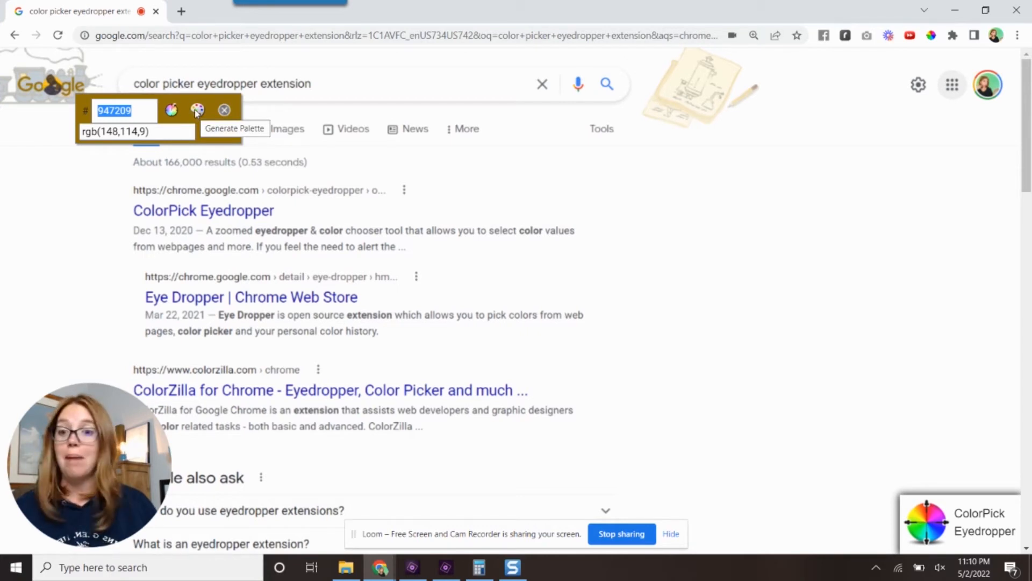
click(198, 110)
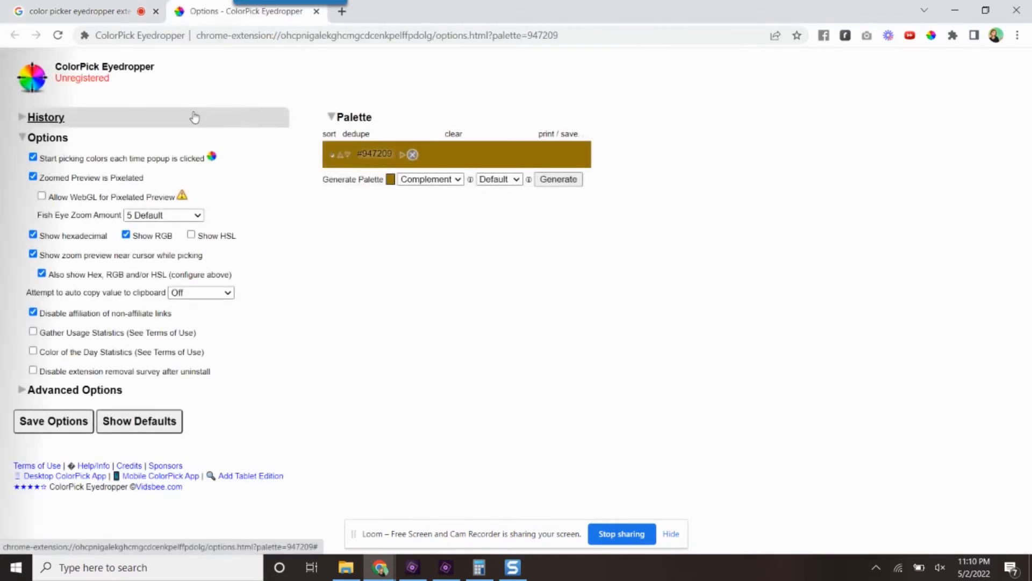
mouse_move(200, 108)
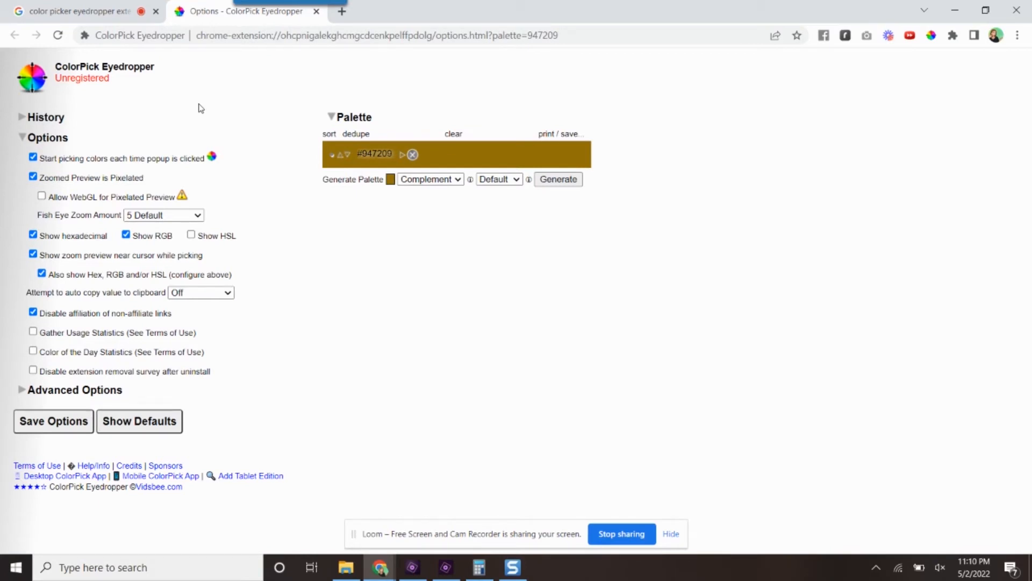
mouse_move(427, 21)
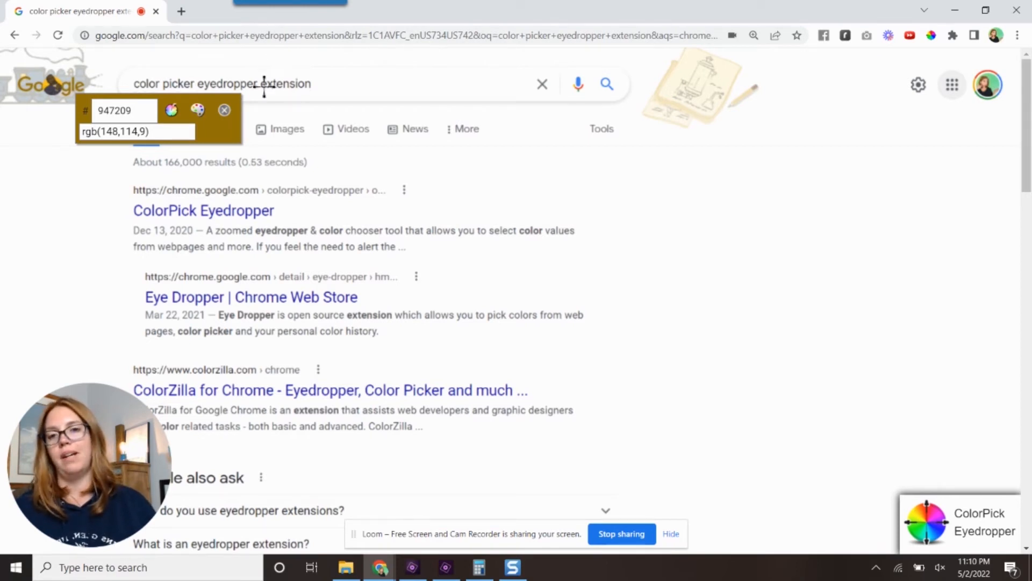
mouse_move(245, 121)
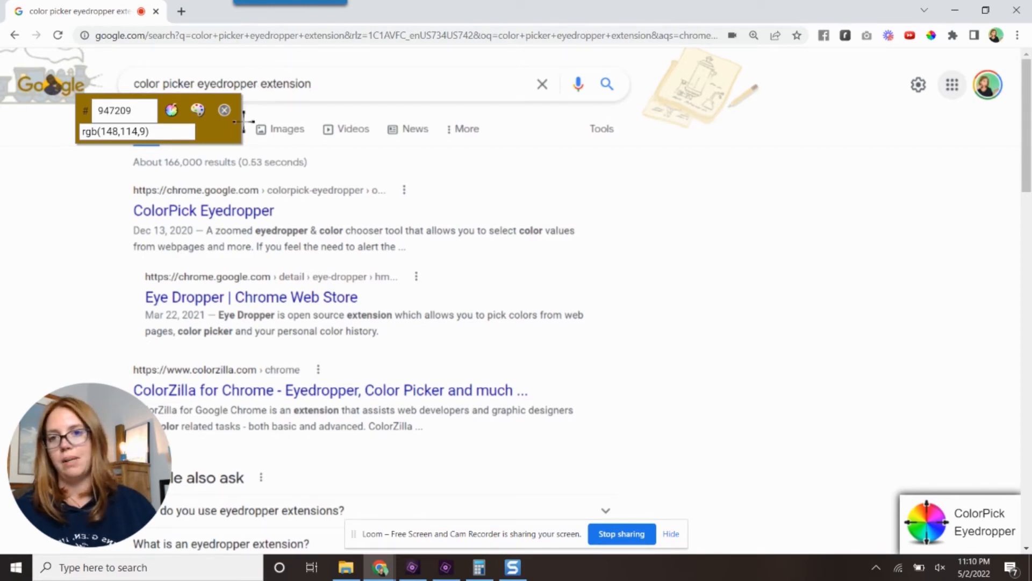
Select the hex 947209 and rgb(148,114,9) values, then exit Color Pick Mode.
triple_click(115, 110)
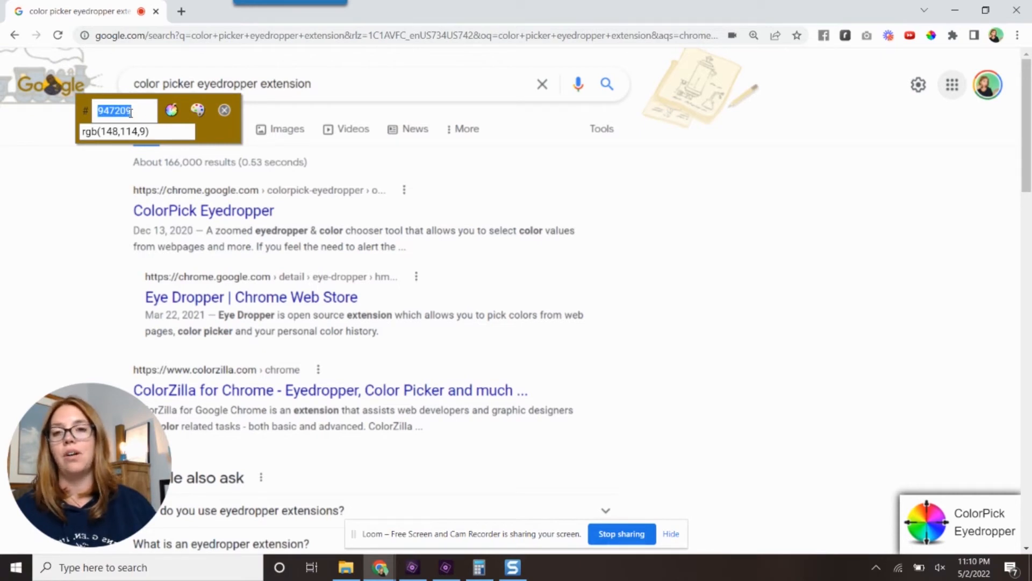
click(137, 132)
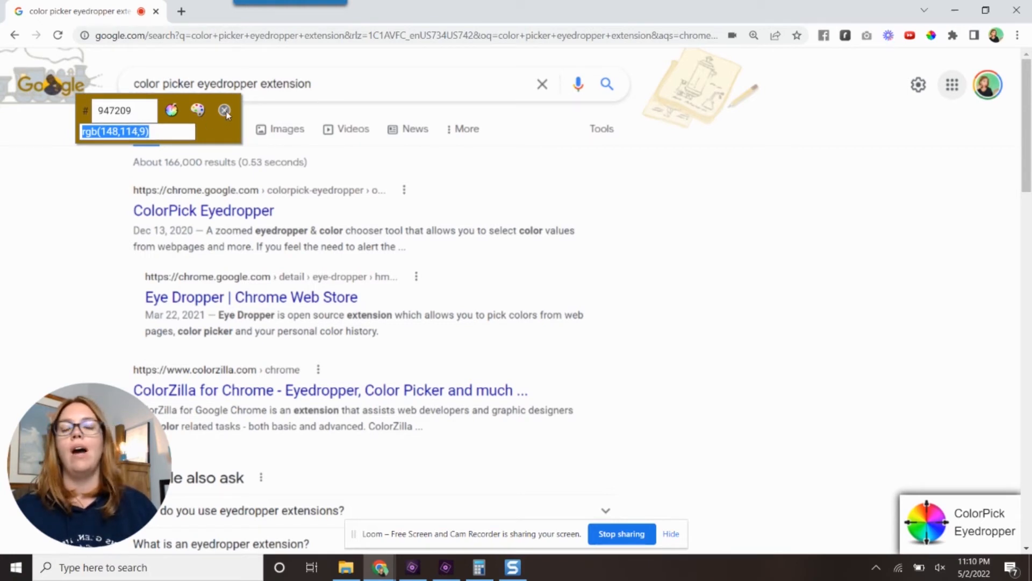
mouse_move(225, 109)
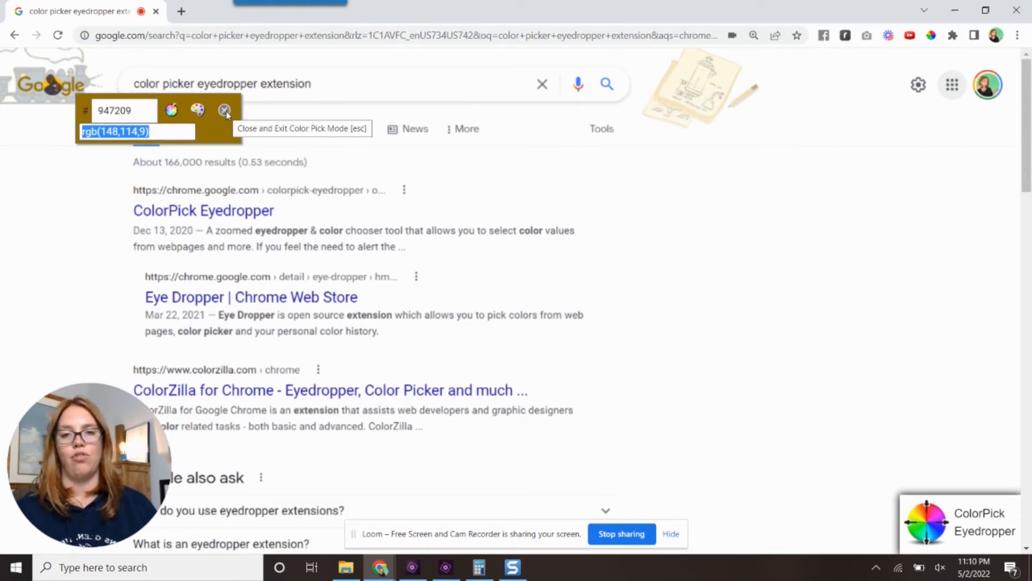
click(224, 110)
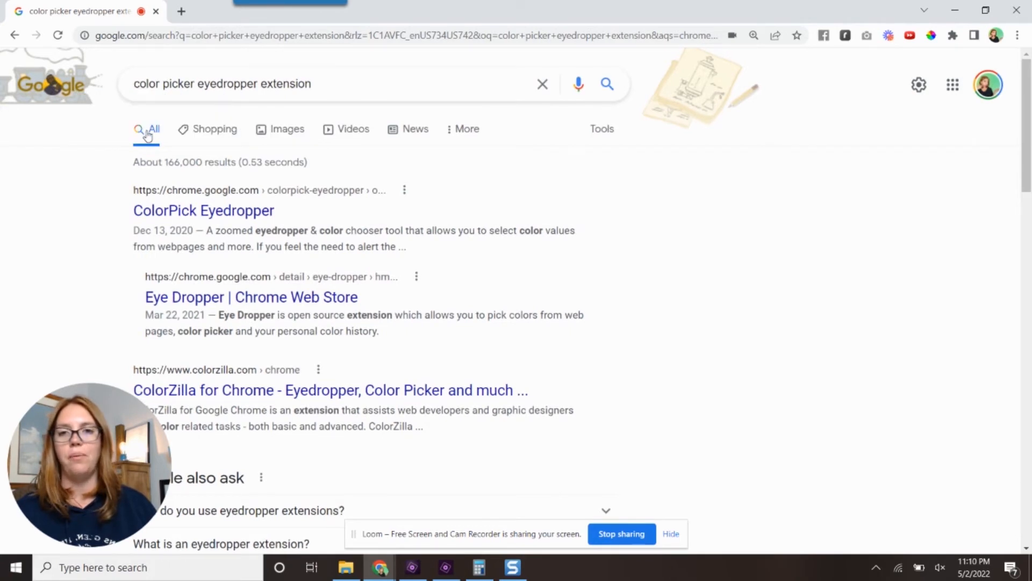
mouse_move(525, 245)
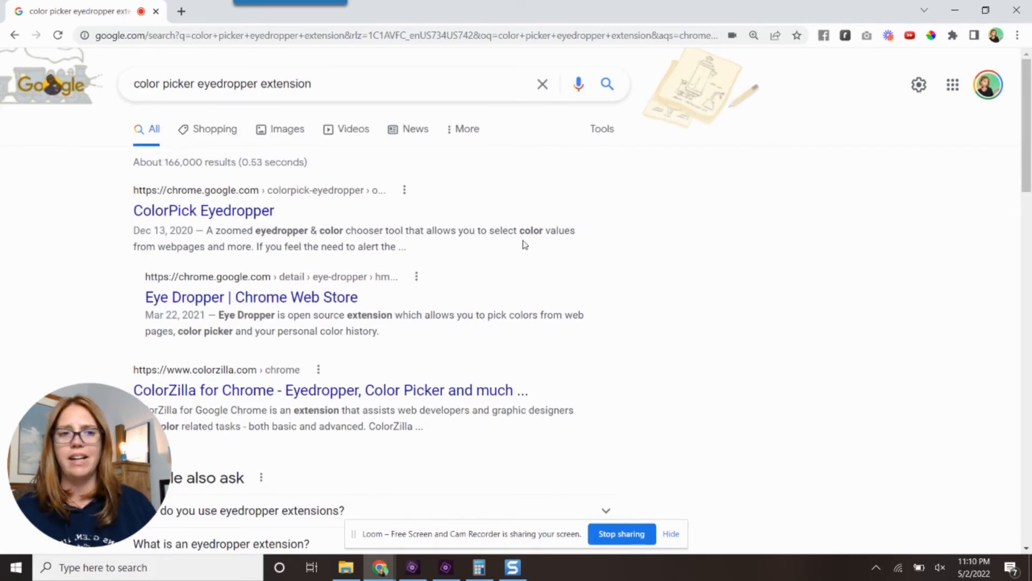
mouse_move(203, 209)
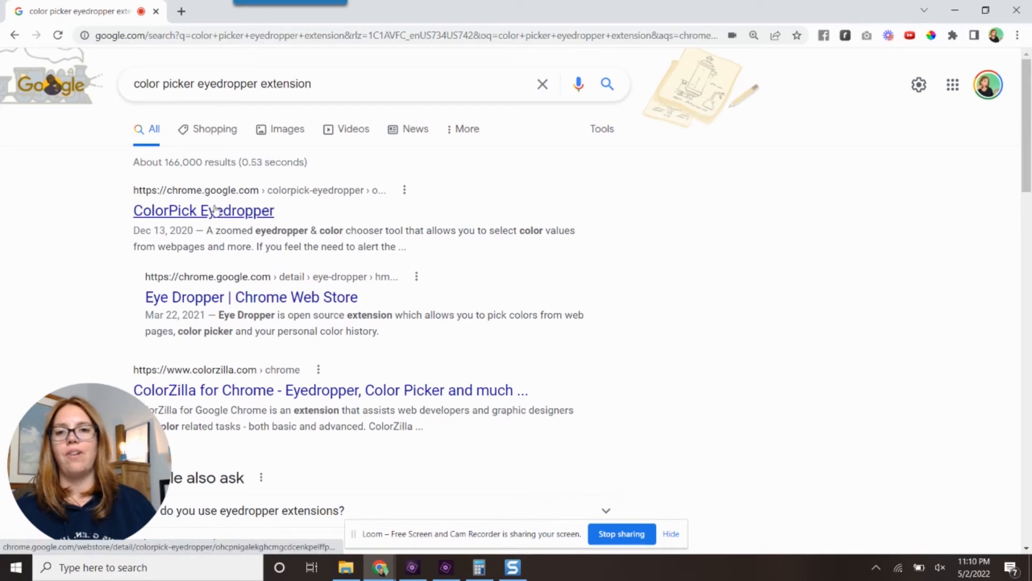
click(203, 210)
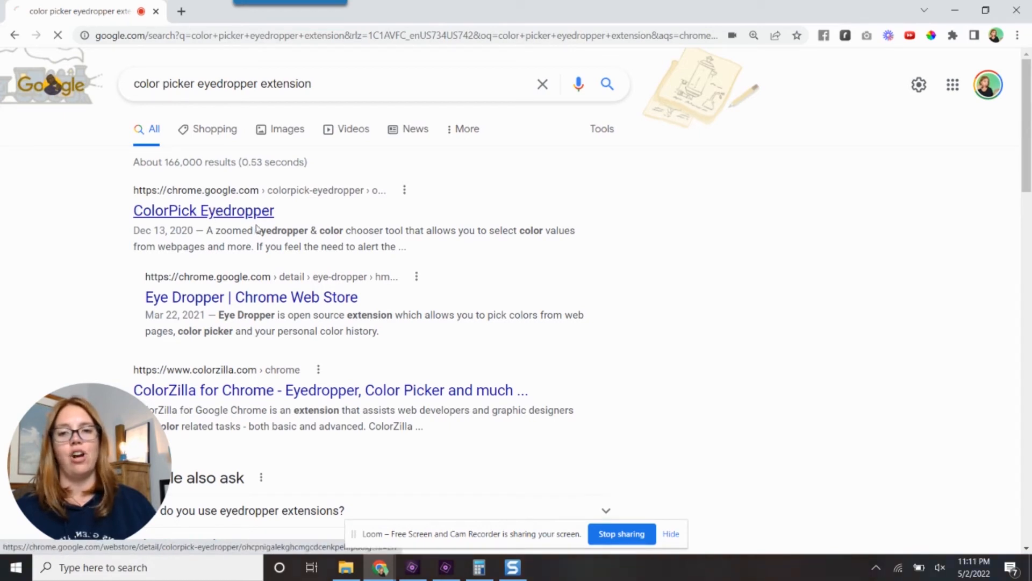
click(204, 209)
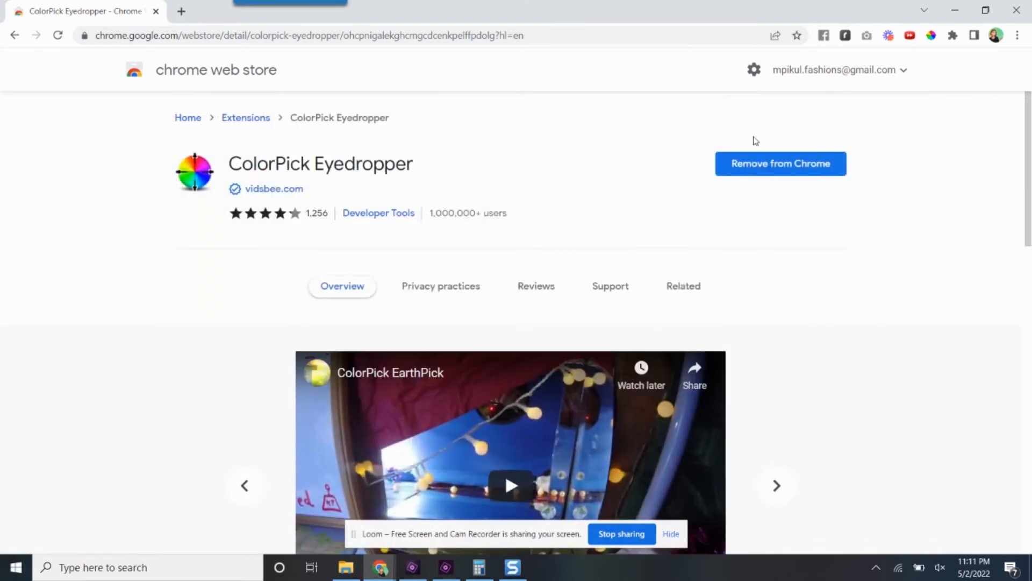
mouse_move(580, 159)
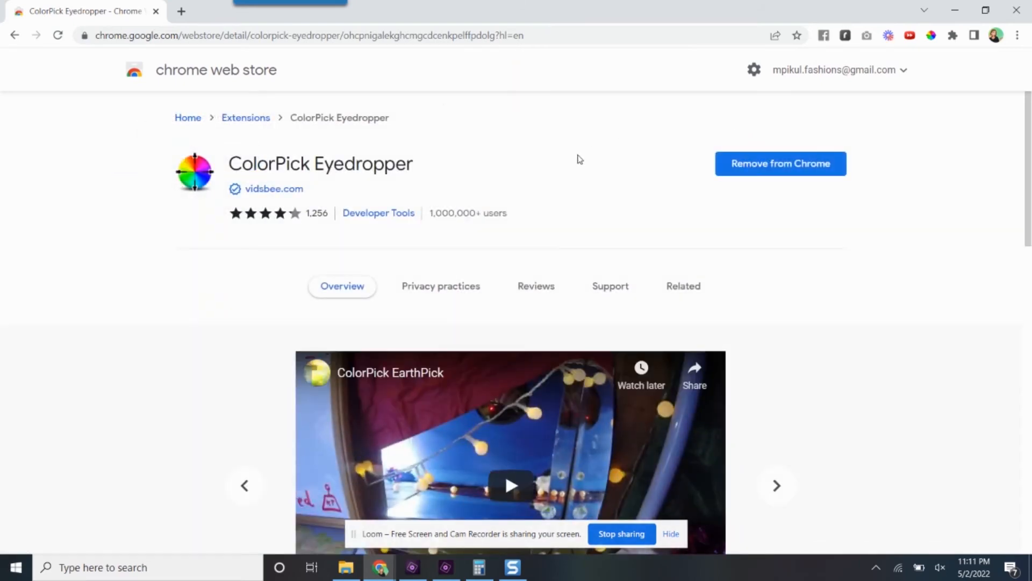
double_click(321, 164)
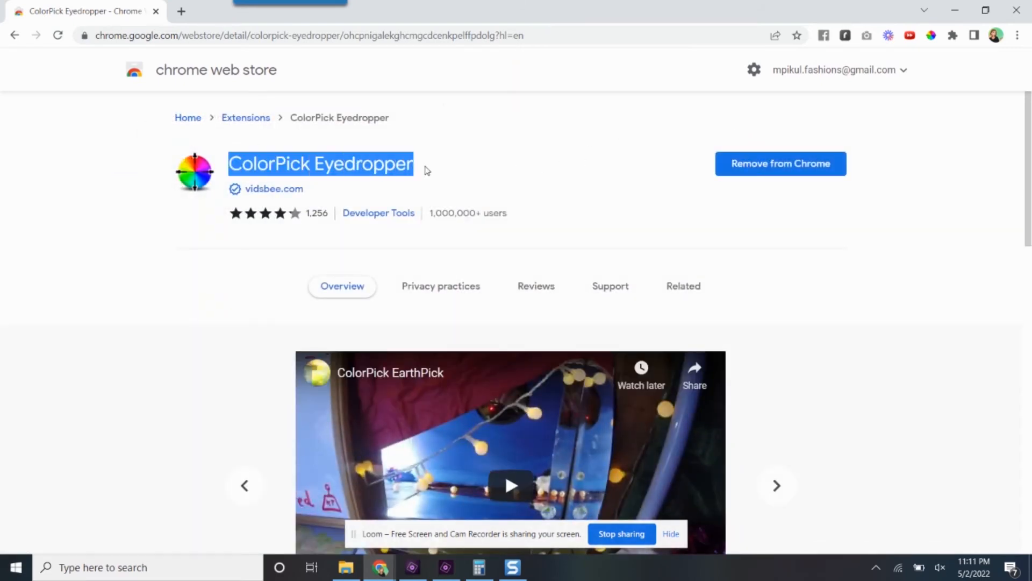
mouse_move(807, 245)
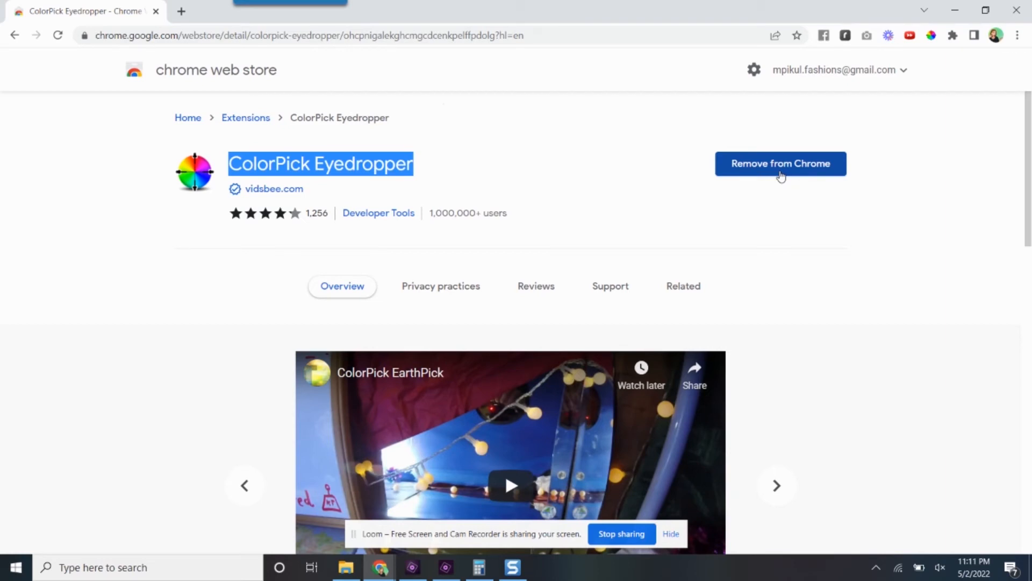
mouse_move(959, 48)
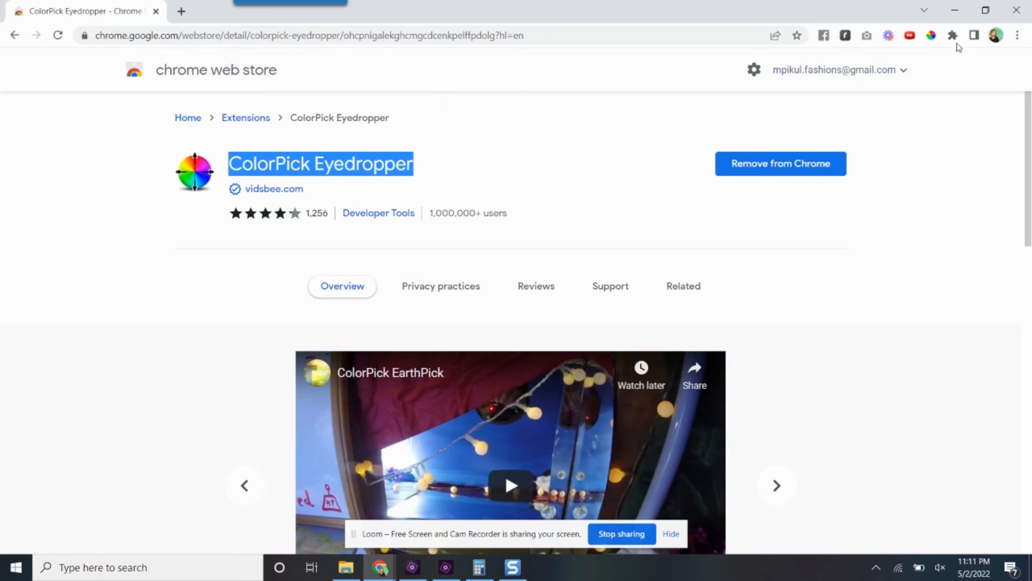
mouse_move(884, 409)
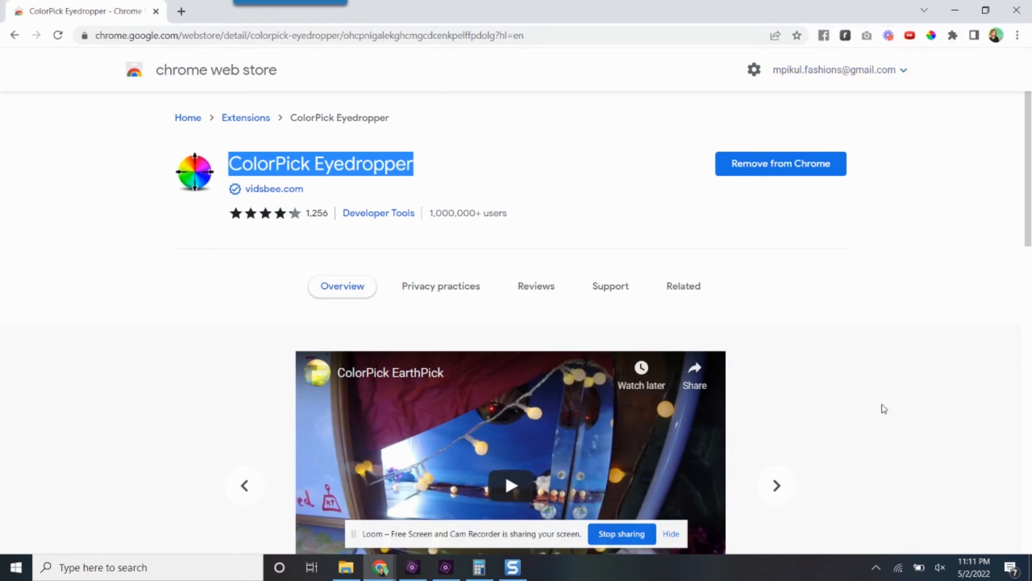
mouse_move(639, 6)
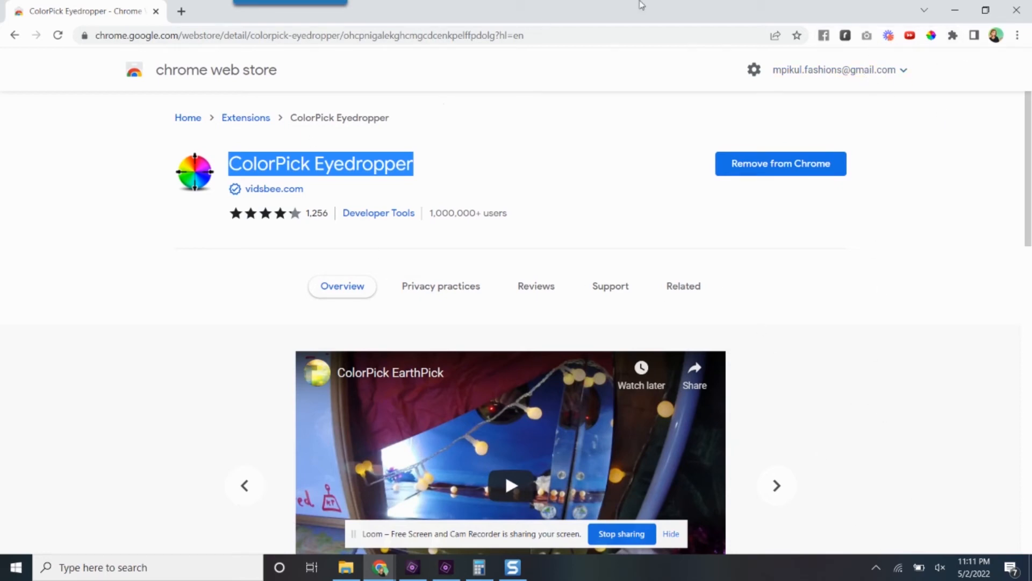
mouse_move(576, 102)
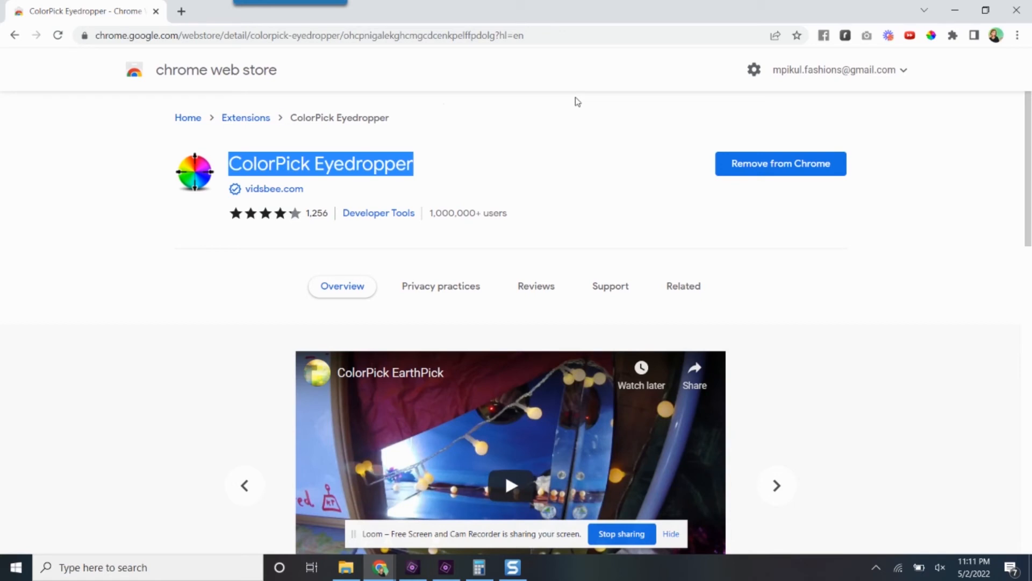
mouse_move(471, 139)
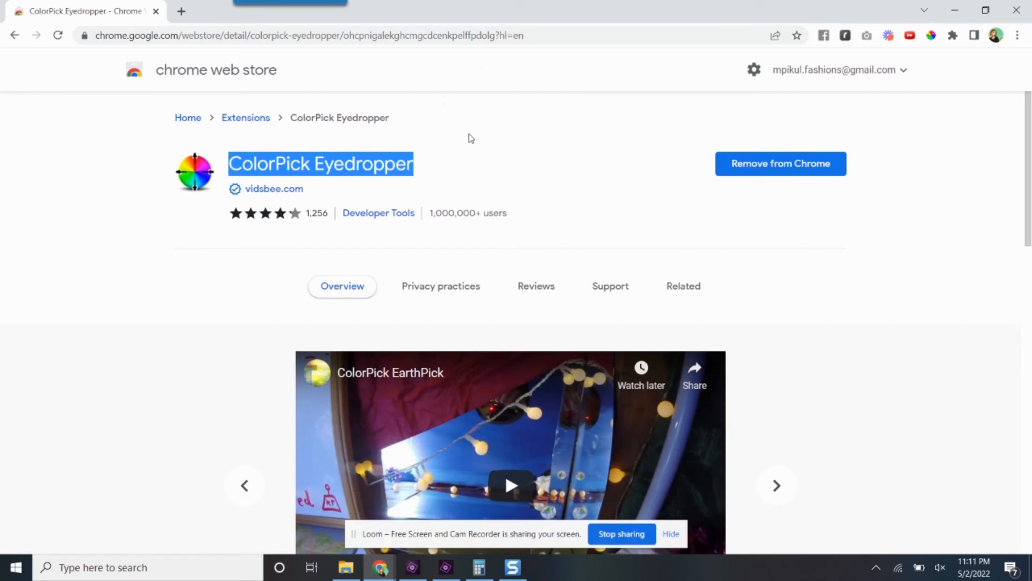
click(14, 34)
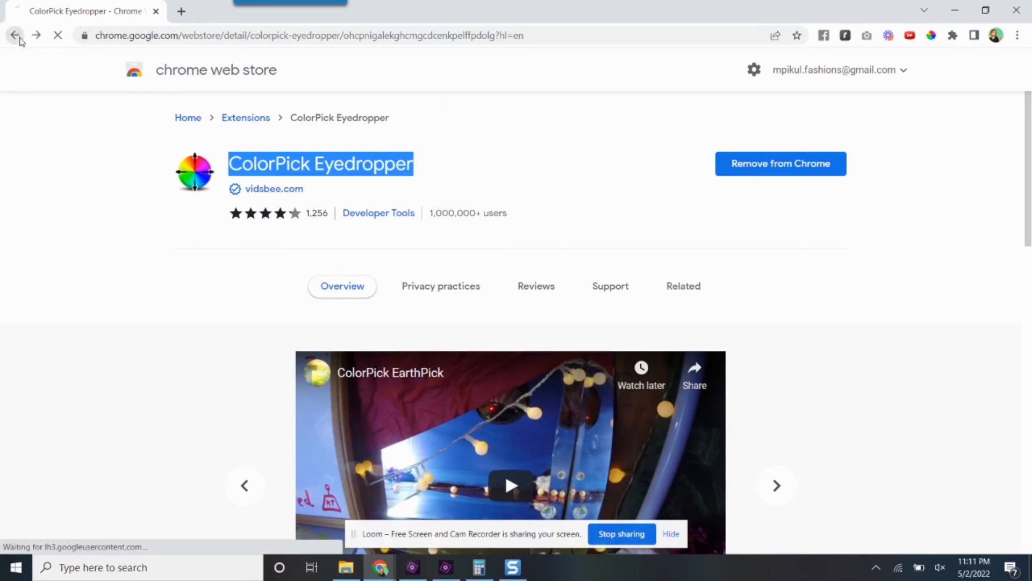
click(14, 36)
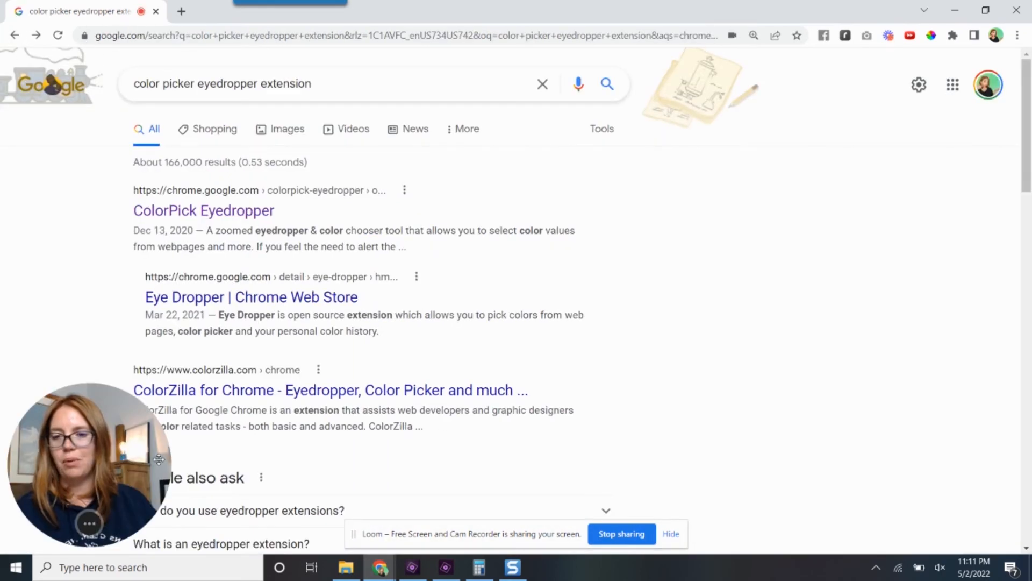